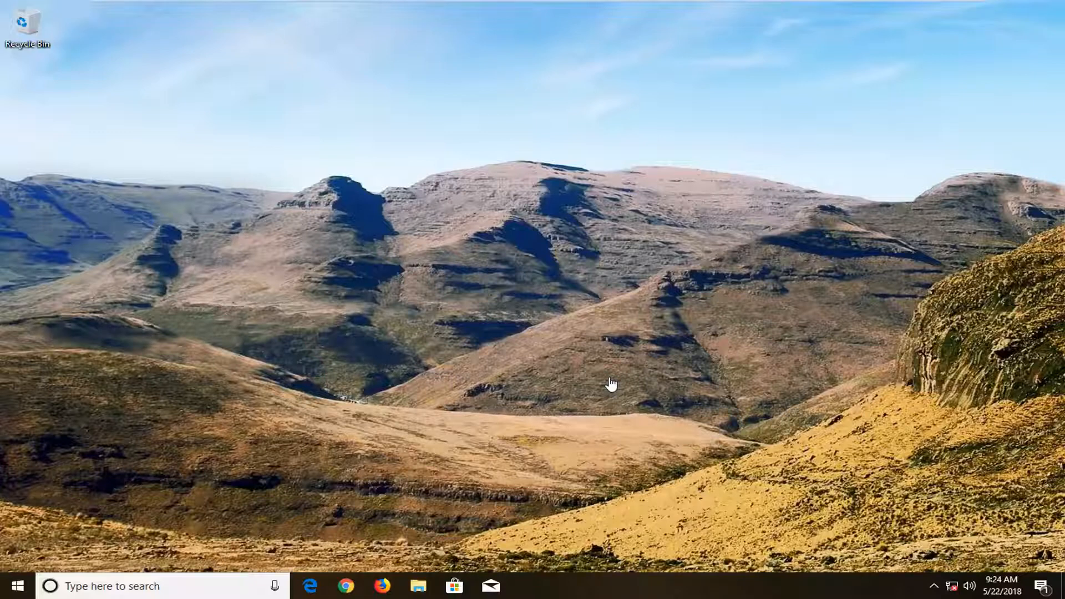
{"action": "mouse_move", "coordinate": [13, 587]}
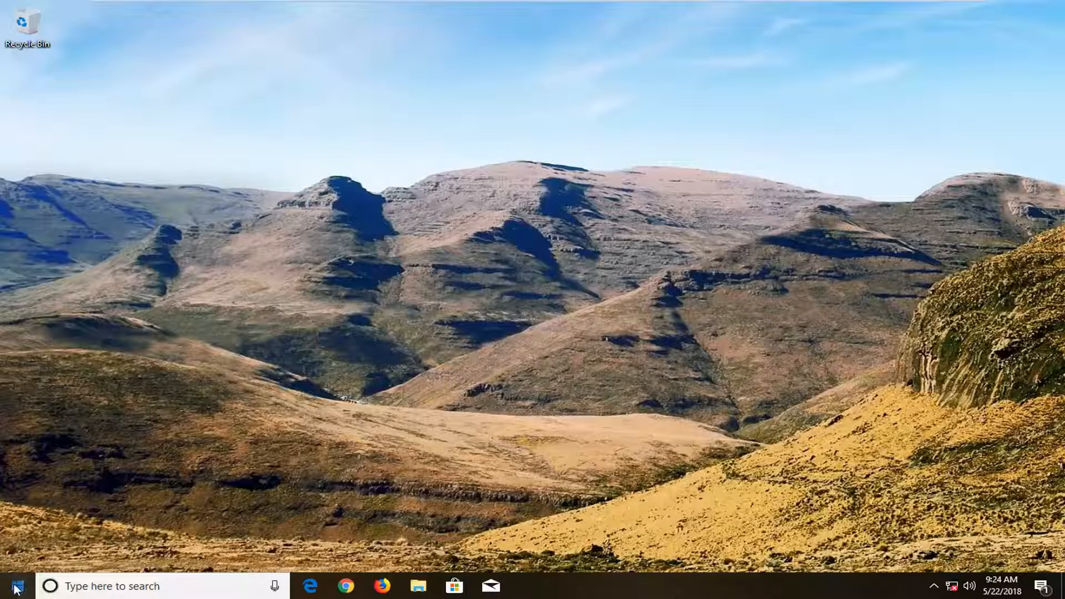
Step: Search the Start menu for 'device manager' and launch Device Manager
{"action": "left_click", "coordinate": [15, 585]}
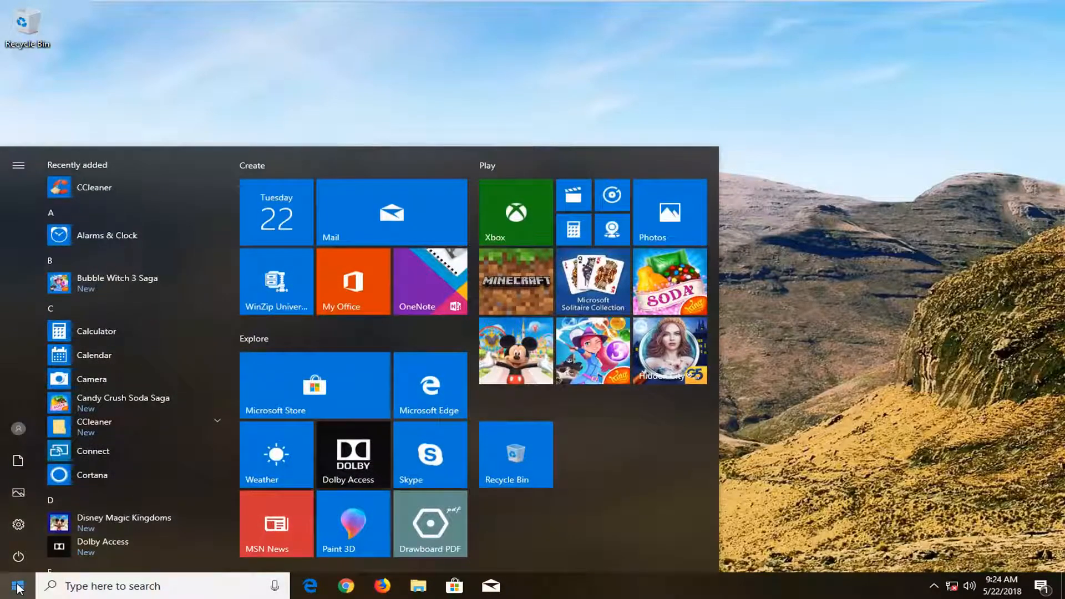
{"action": "type", "text": "device manager"}
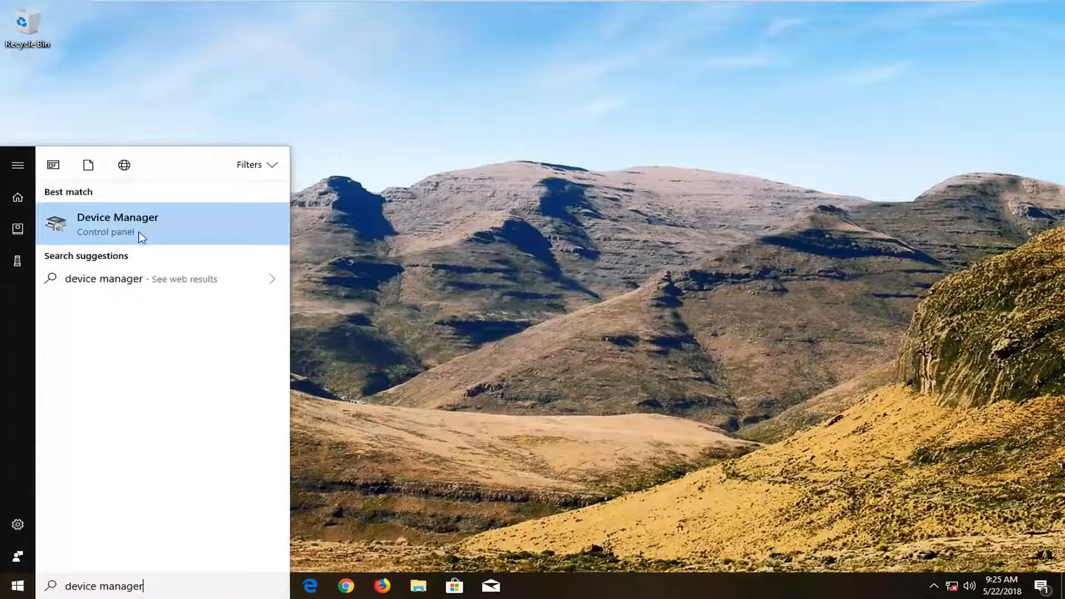
{"action": "left_click", "coordinate": [118, 224]}
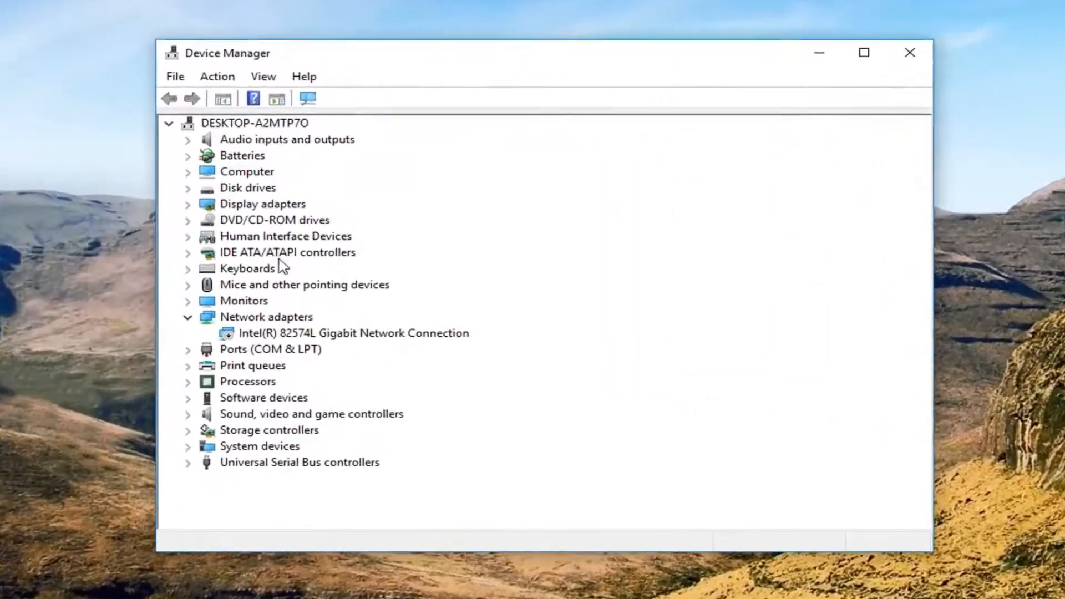
Step: Enable the Intel(R) 82574L Gigabit Network Connection adapter and close Device Manager
{"action": "left_click", "coordinate": [266, 317]}
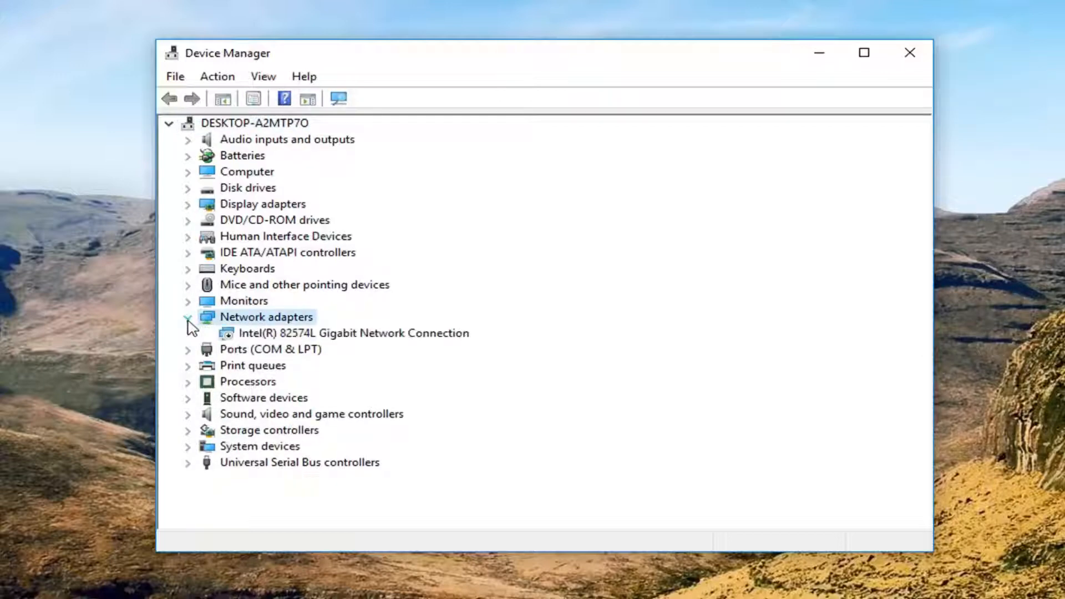
{"action": "left_click", "coordinate": [351, 333]}
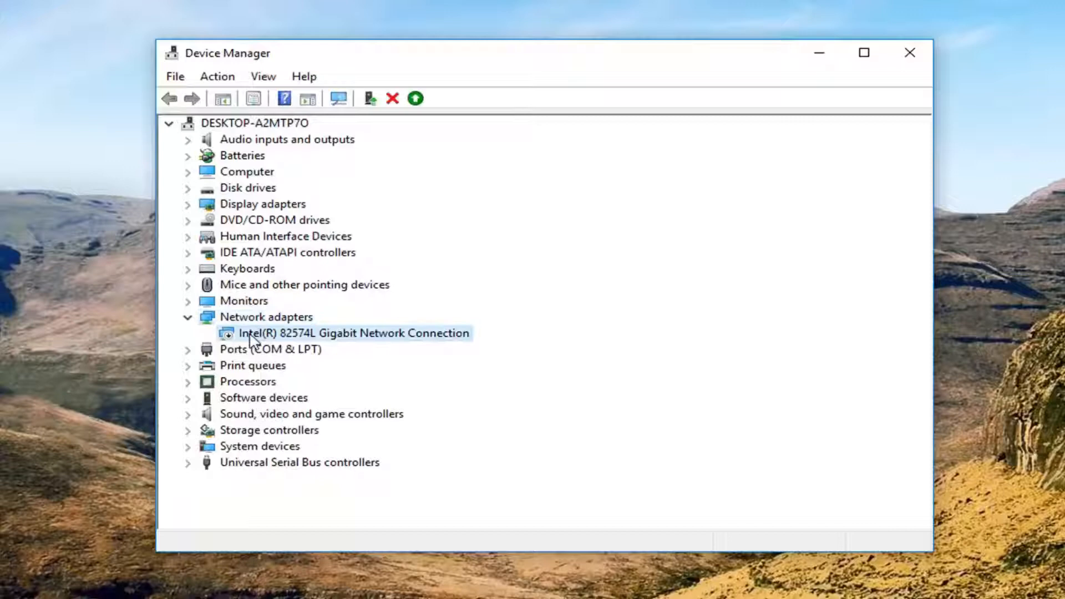
{"action": "right_click", "coordinate": [350, 333]}
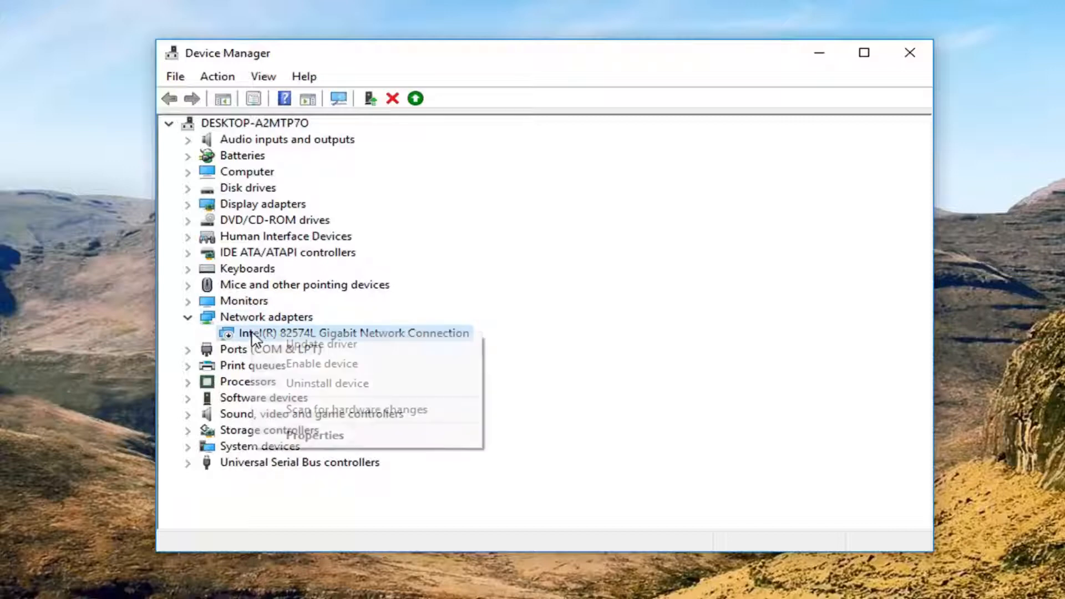
{"action": "mouse_move", "coordinate": [332, 373]}
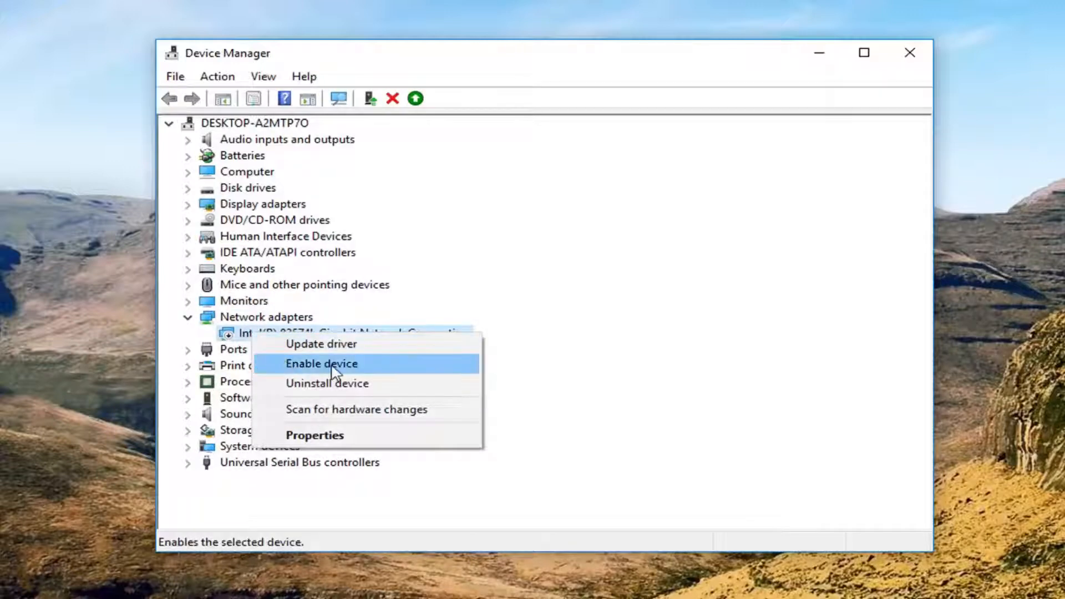
{"action": "mouse_move", "coordinate": [293, 367]}
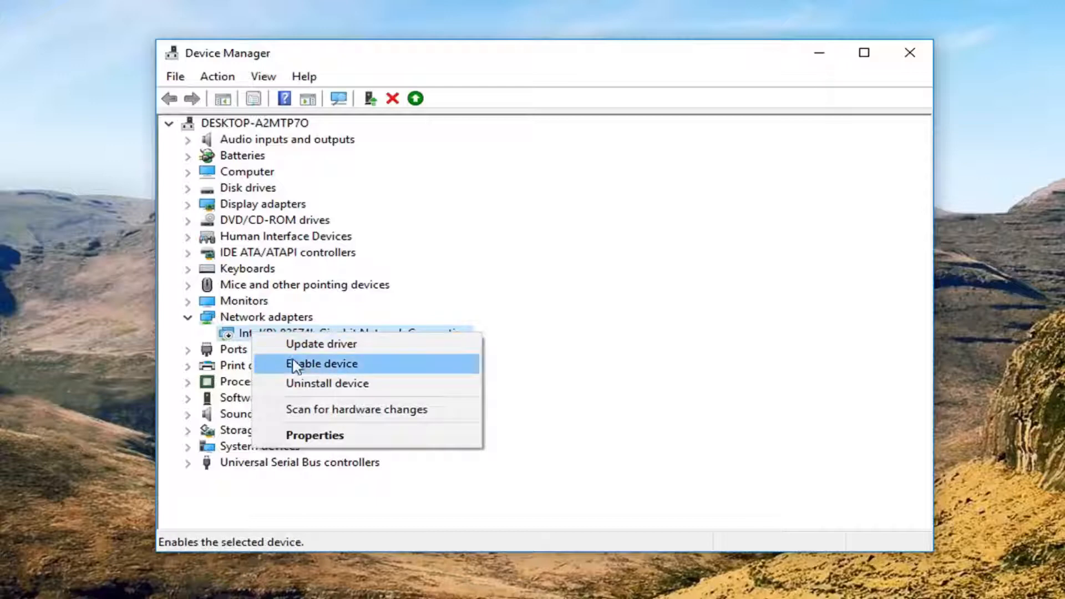
{"action": "left_click", "coordinate": [322, 364]}
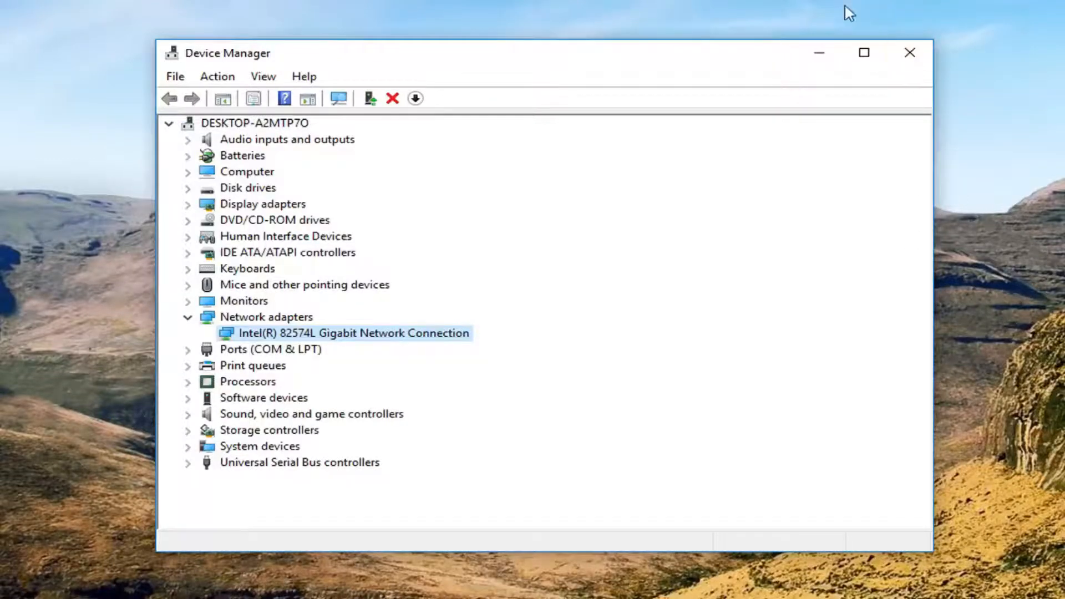
{"action": "left_click", "coordinate": [908, 53]}
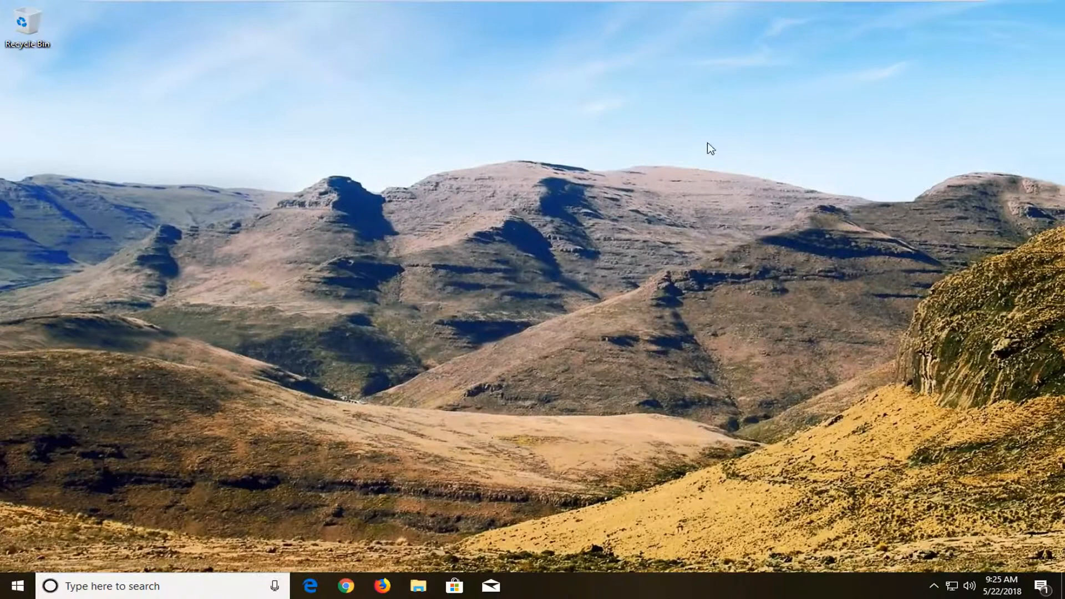
{"action": "mouse_move", "coordinate": [271, 317]}
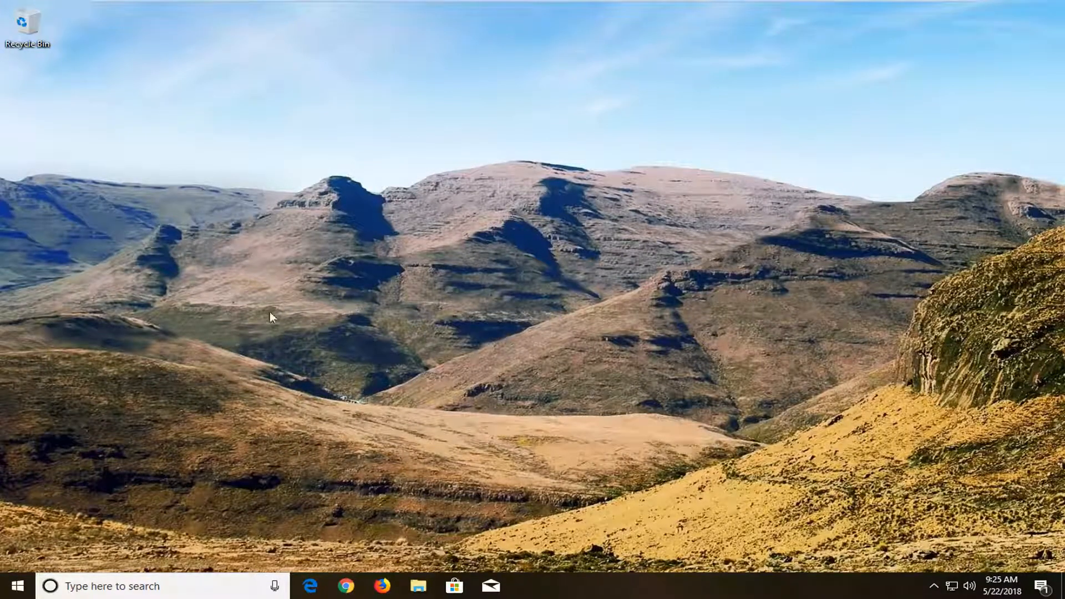
{"action": "mouse_move", "coordinate": [417, 406]}
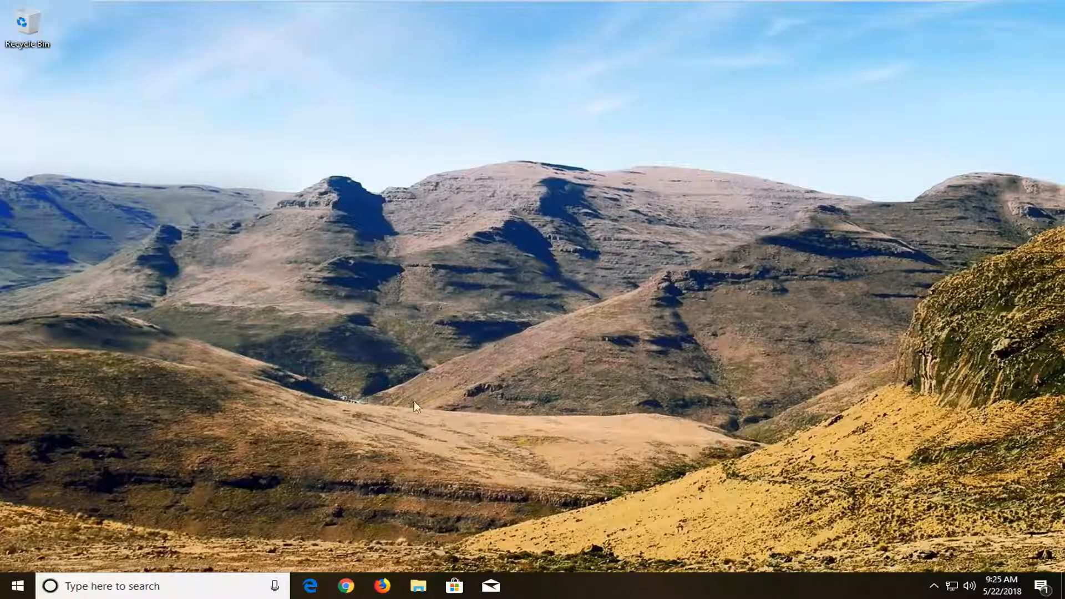
{"action": "mouse_move", "coordinate": [399, 389]}
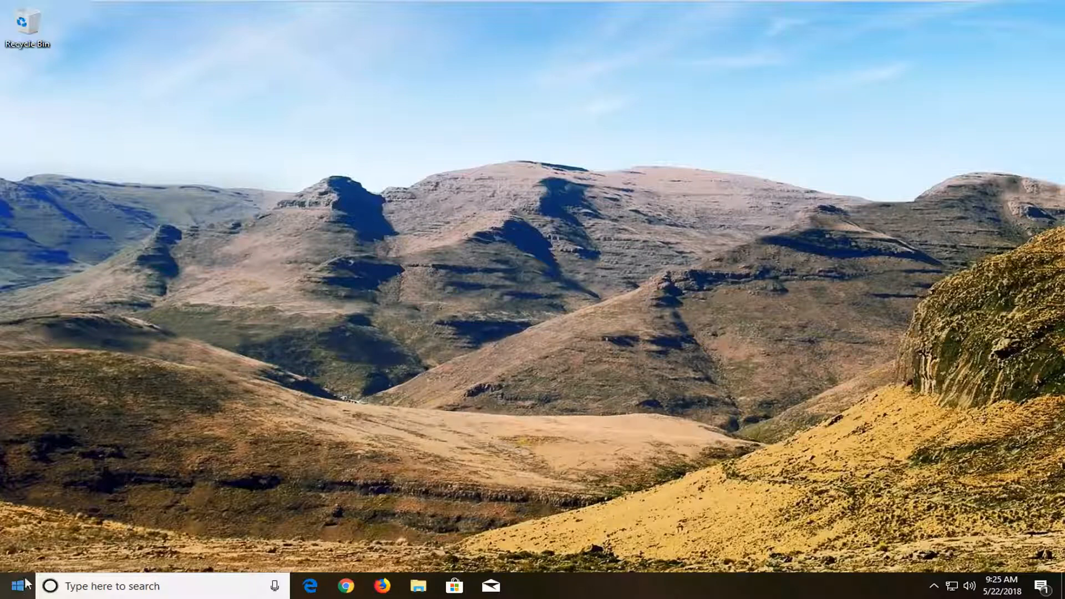
Step: Search for 'cmd' and run Command Prompt as administrator, approving the UAC prompt
{"action": "left_click", "coordinate": [10, 586]}
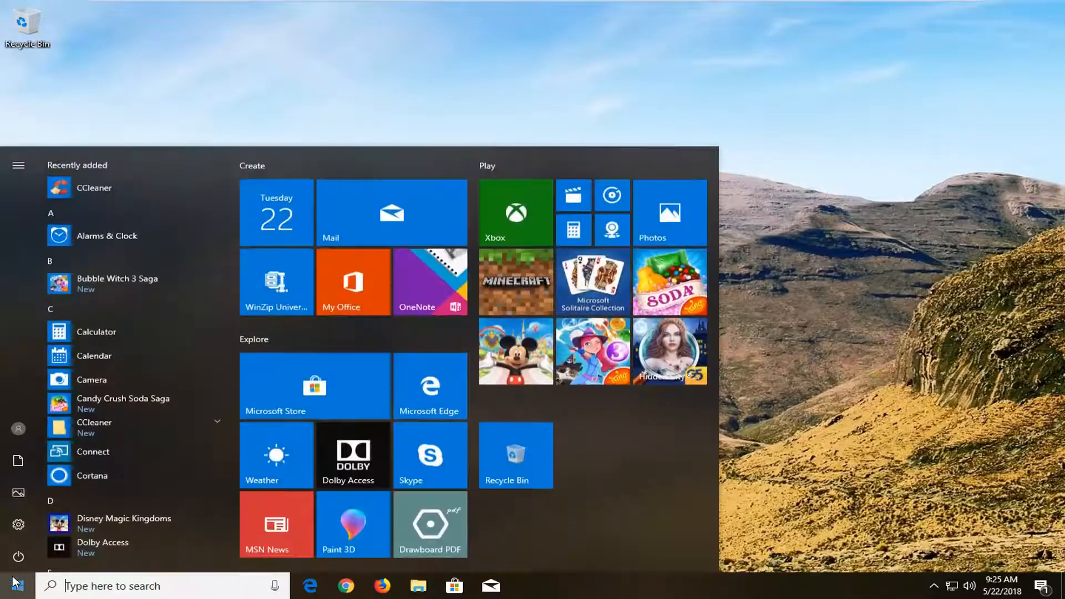
{"action": "type", "text": "cmd"}
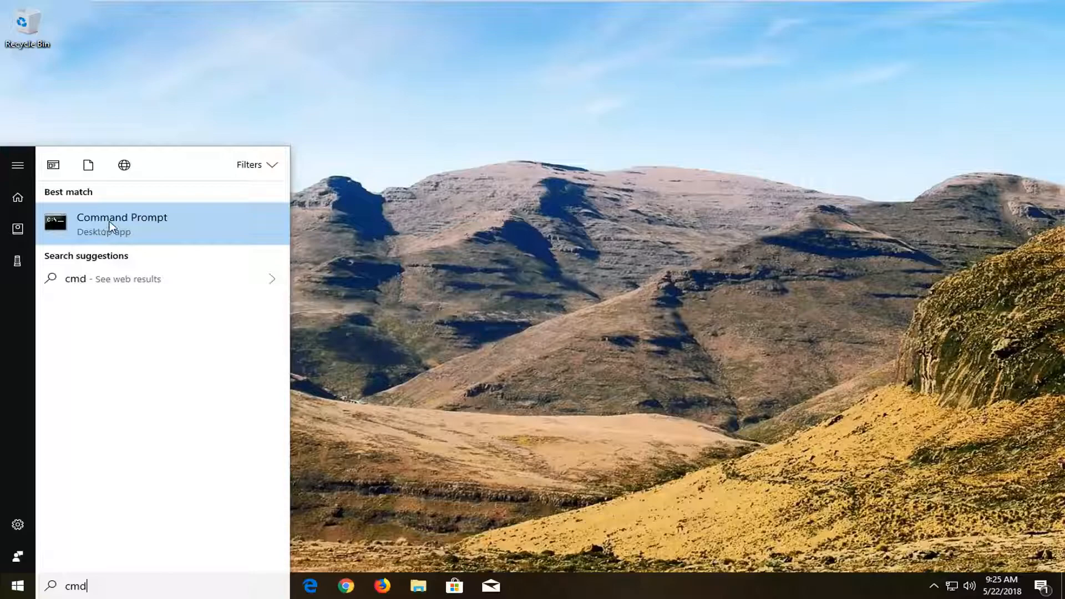
{"action": "right_click", "coordinate": [121, 225]}
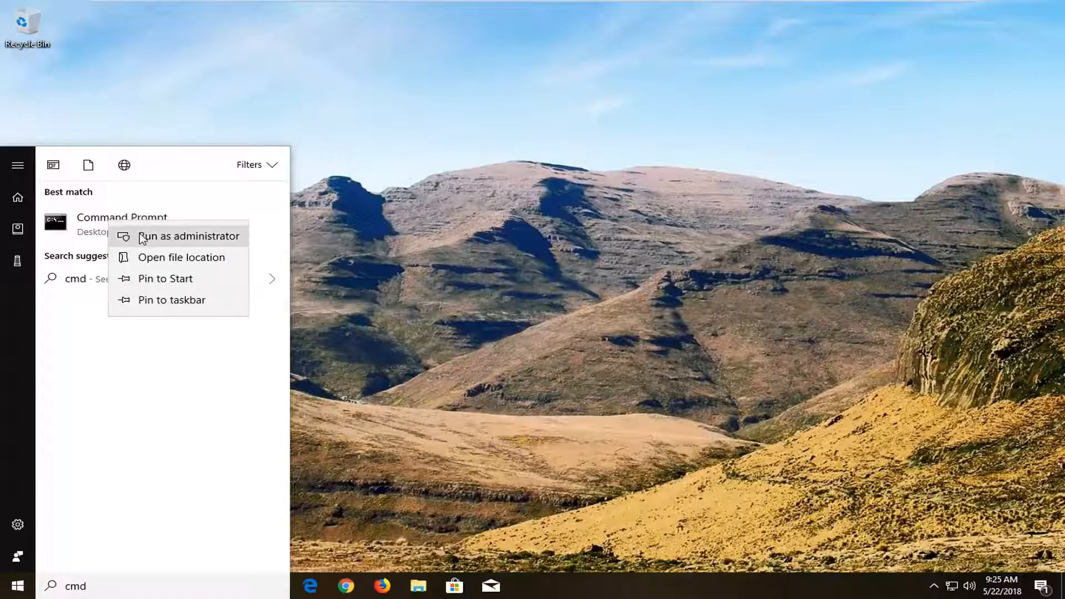
{"action": "left_click", "coordinate": [188, 236]}
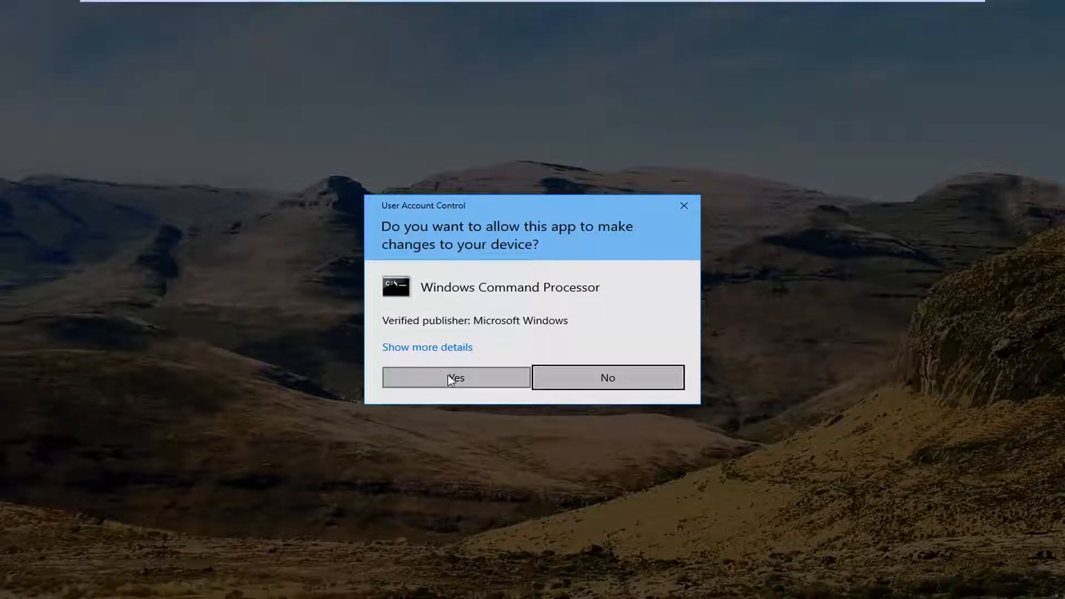
{"action": "left_click", "coordinate": [455, 378]}
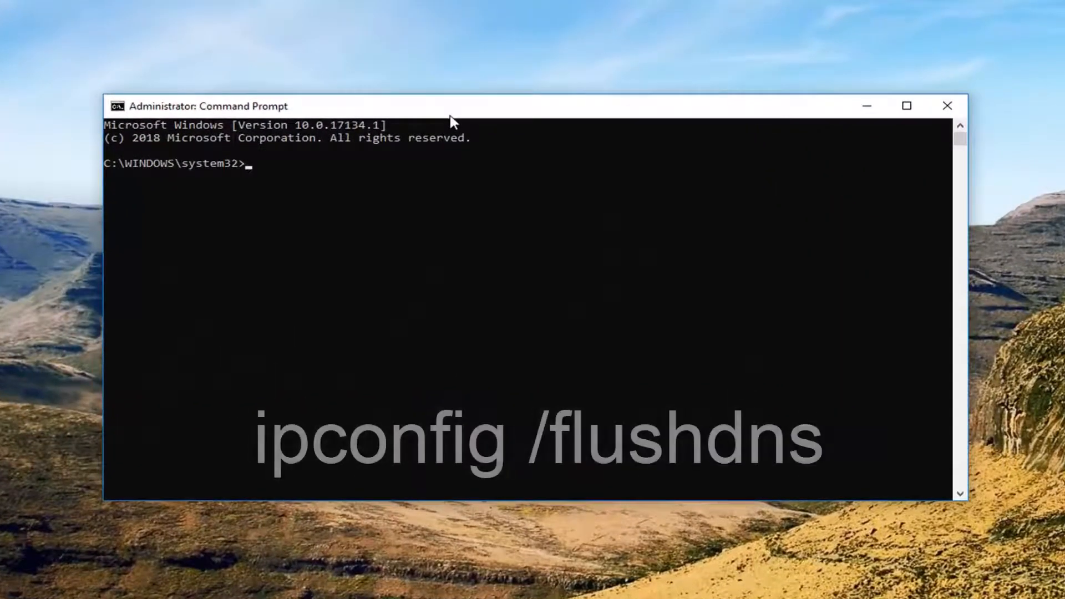
Step: Run 'ipconfig /flushdns' to clear the DNS resolver cache
{"action": "type", "text": "ipconfig"}
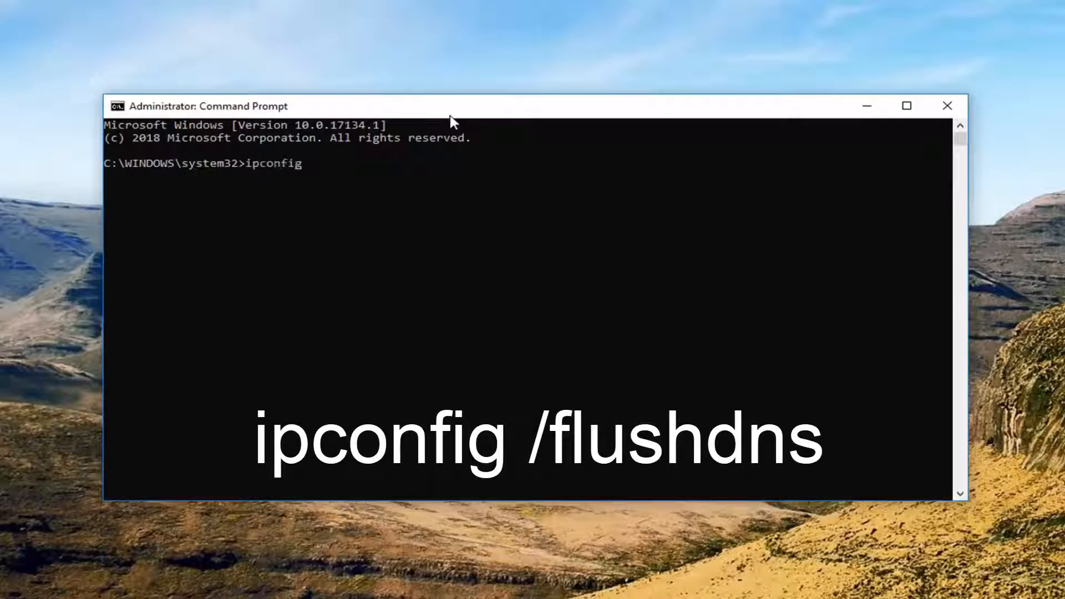
{"action": "type", "text": "/fl"}
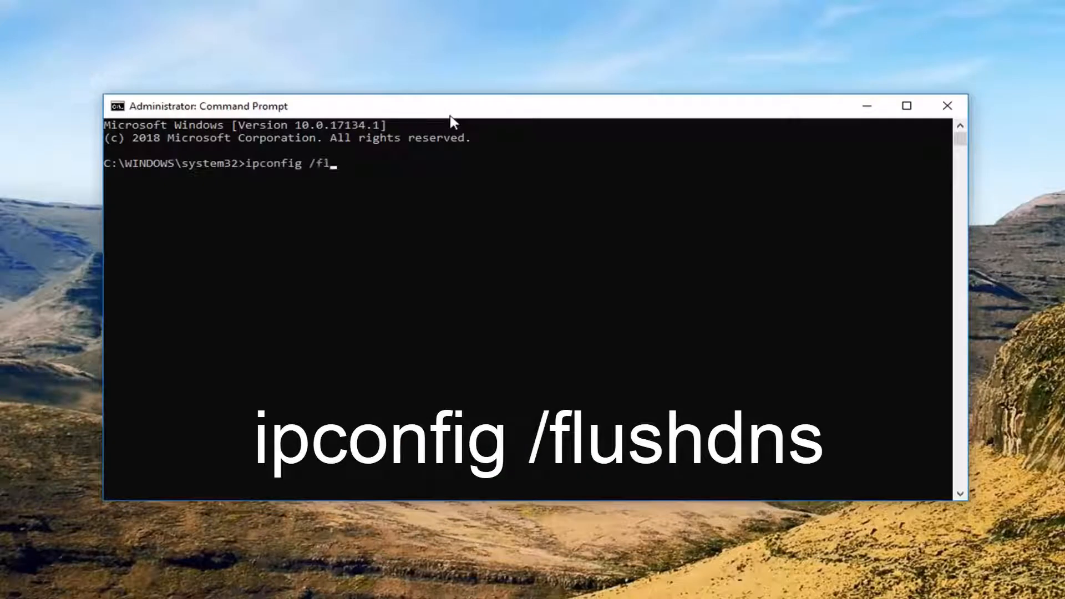
{"action": "type", "text": "ushdns"}
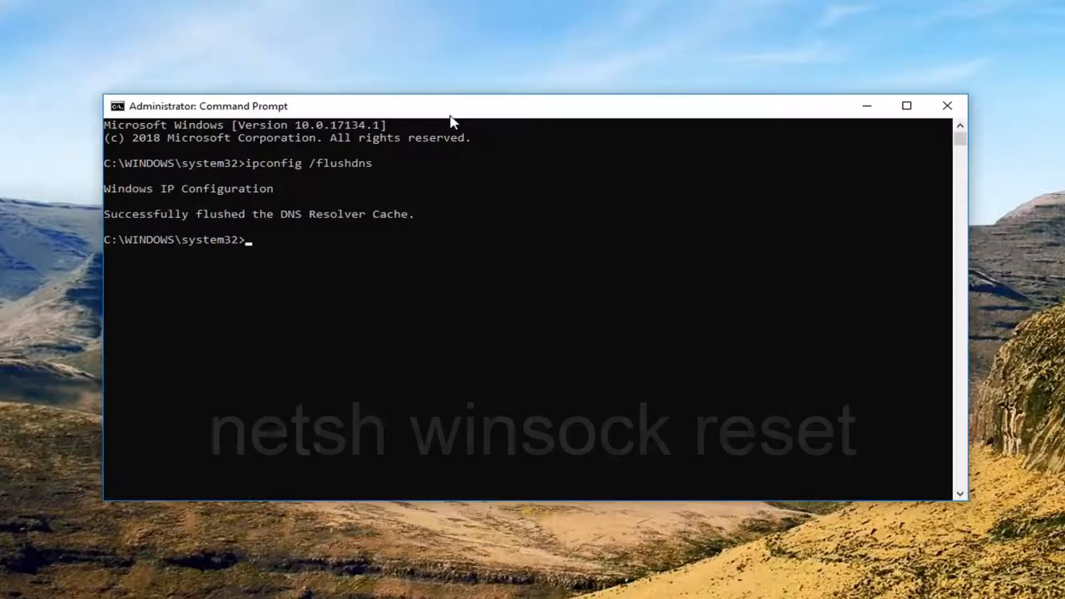
Step: Run 'netsh winsock reset' and close the administrator Command Prompt
{"action": "type", "text": "netsh"}
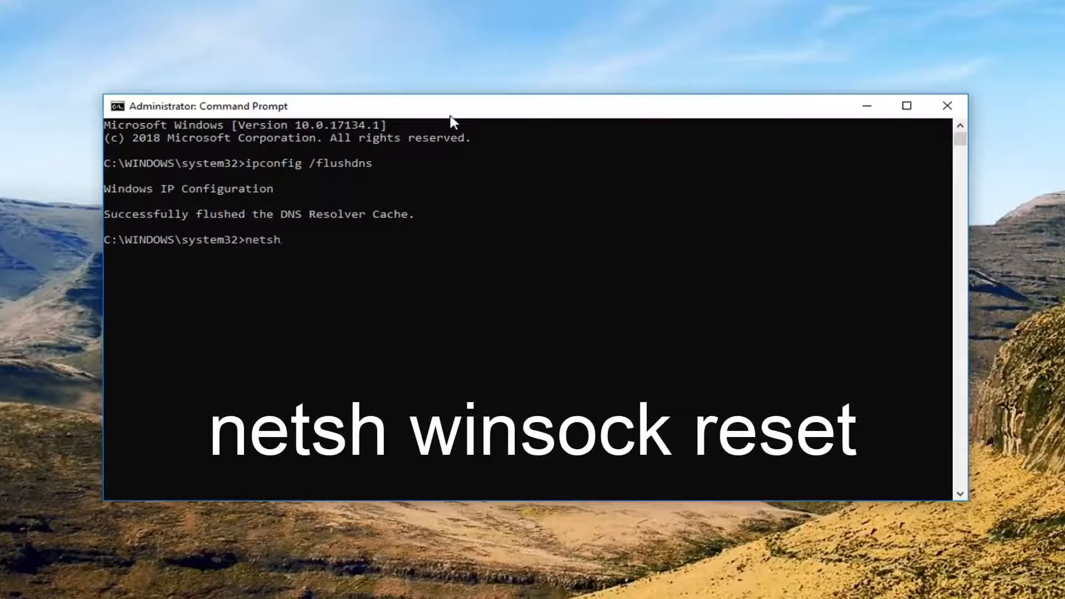
{"action": "type", "text": "winsock reset"}
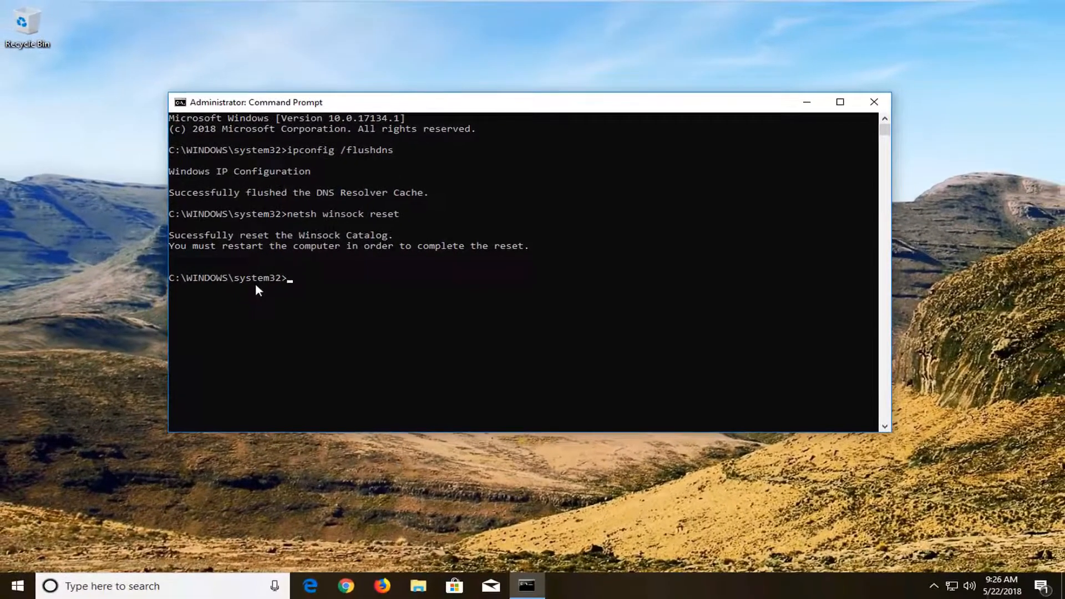
{"action": "left_click", "coordinate": [875, 102]}
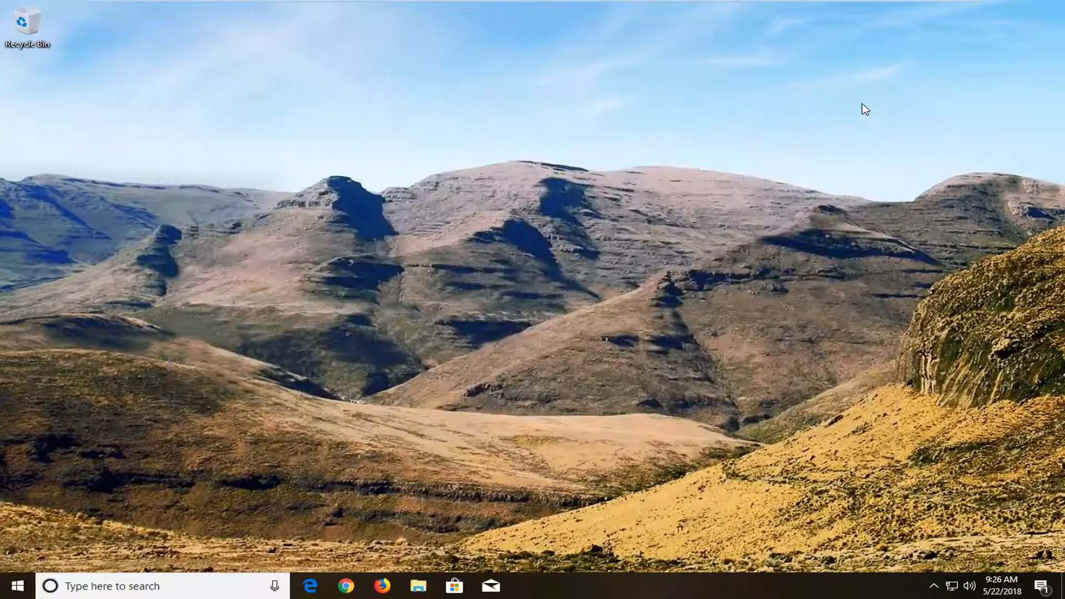